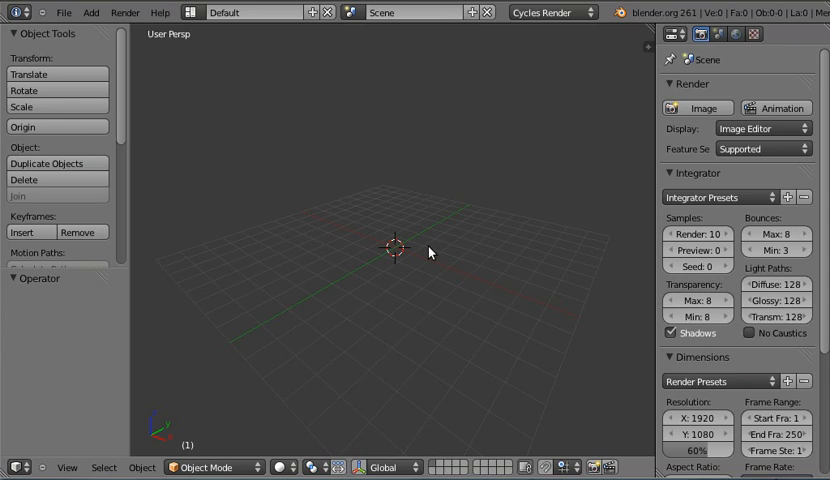
mouse_move(380, 202)
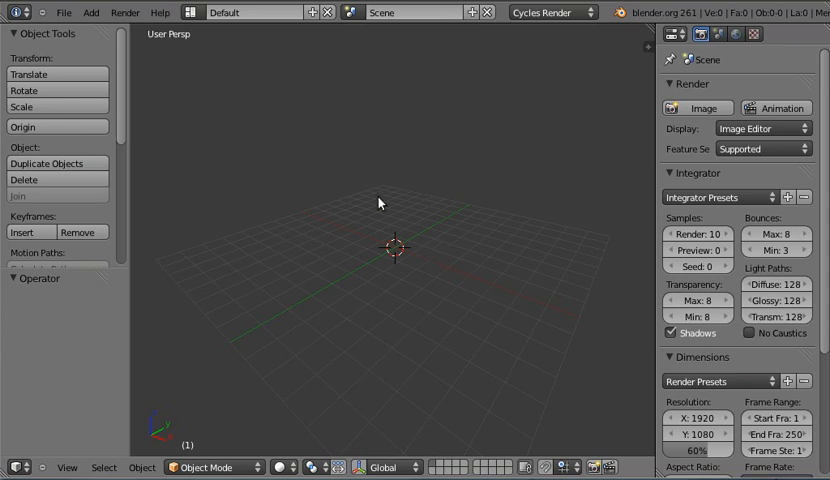
Add a plane and subdivide it into a dense mesh of about ten thousand vertices
left_click(91, 12)
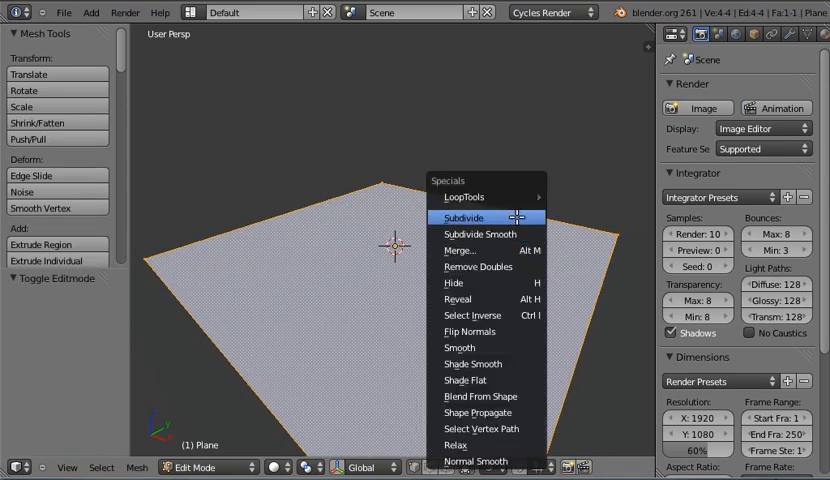
left_click(466, 217)
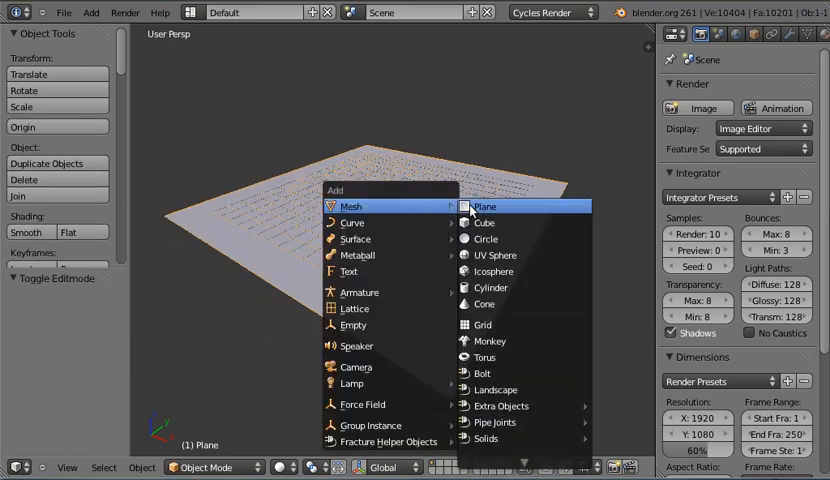
Add a second plane, raise it to Z 8.531 and scale it up
left_click(485, 206)
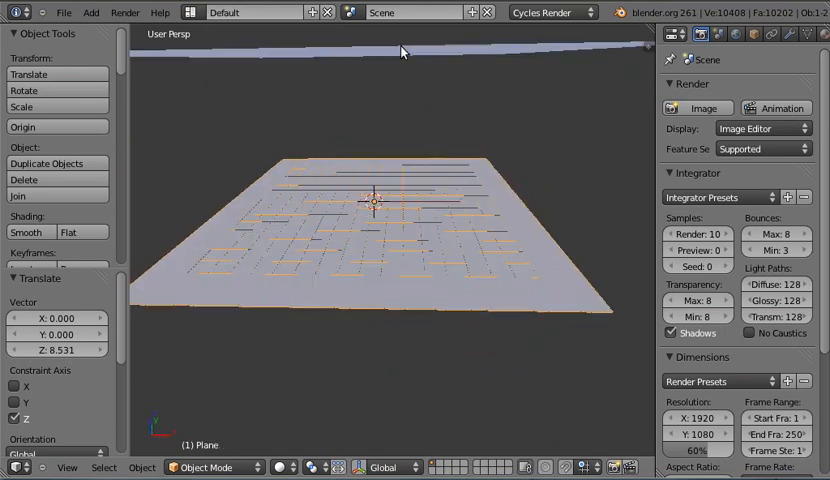
left_click(50, 163)
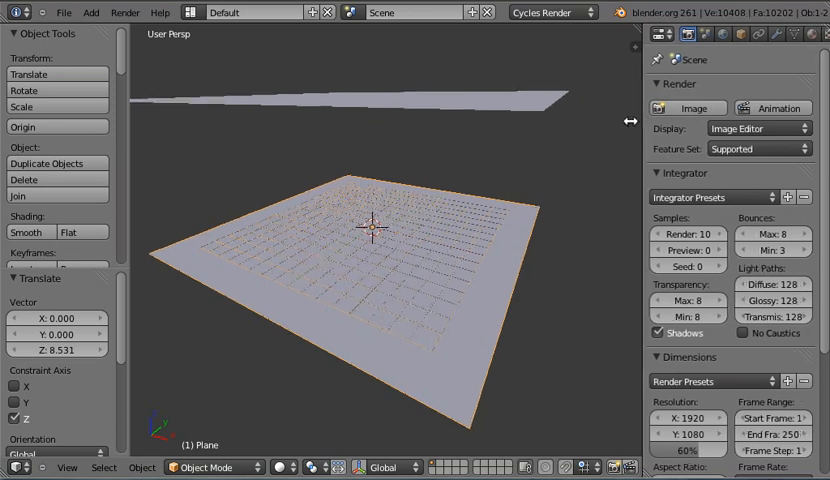
Make the ground plane a Dynamic Paint Displace canvas with displace factor -0.10
left_click(809, 33)
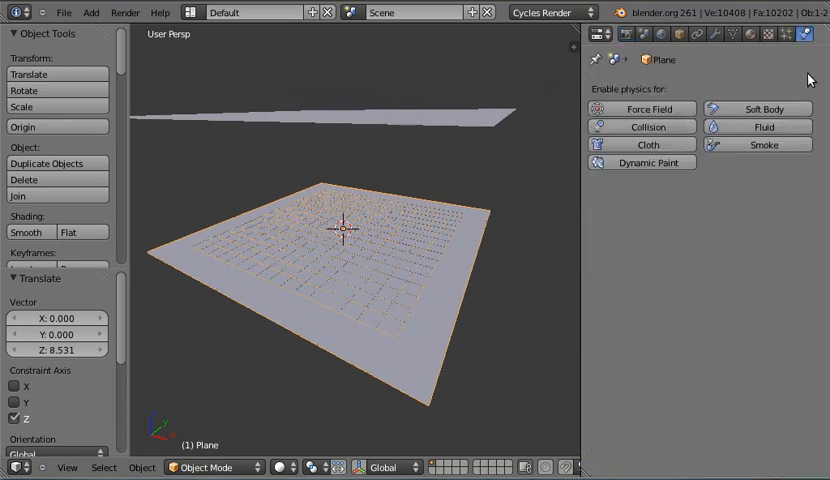
left_click(642, 162)
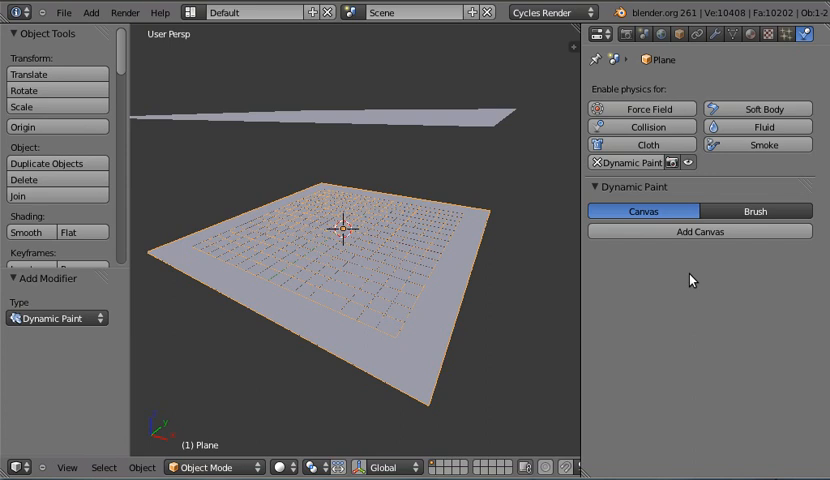
left_click(700, 231)
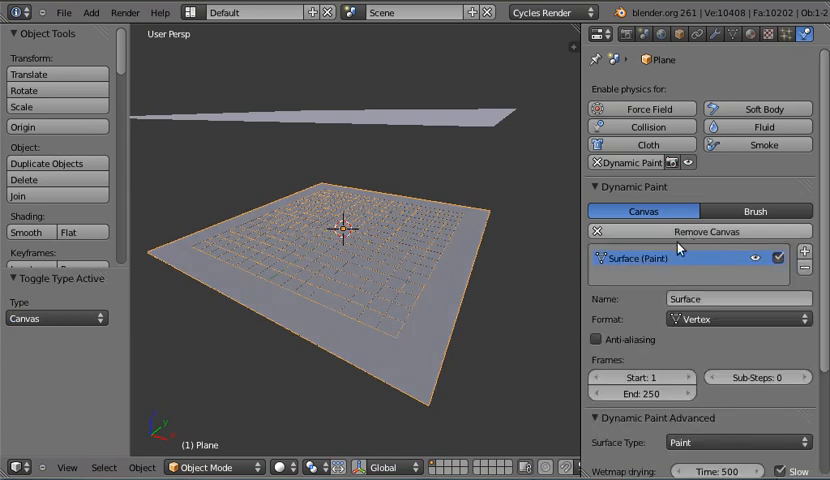
scroll("down", 3)
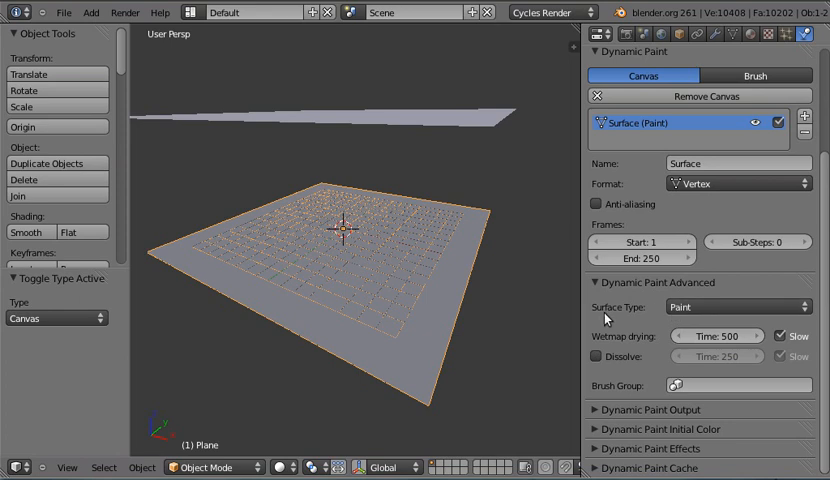
left_click(738, 307)
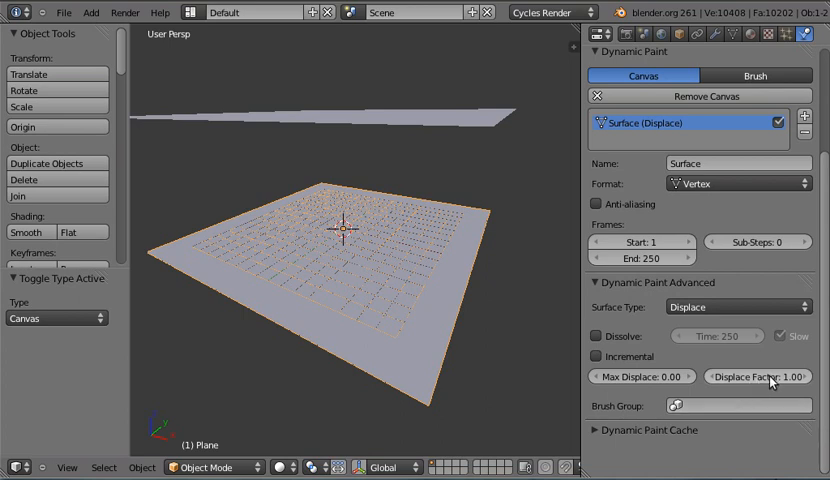
left_click(758, 376)
type("-0.")
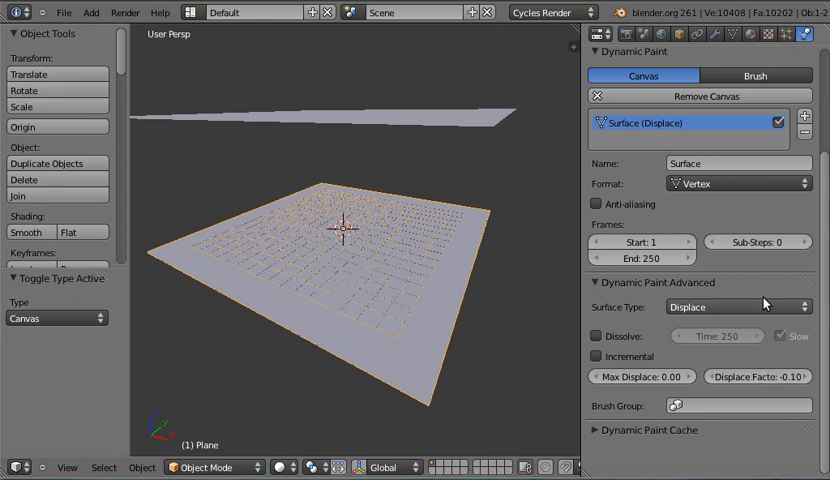
mouse_move(725, 302)
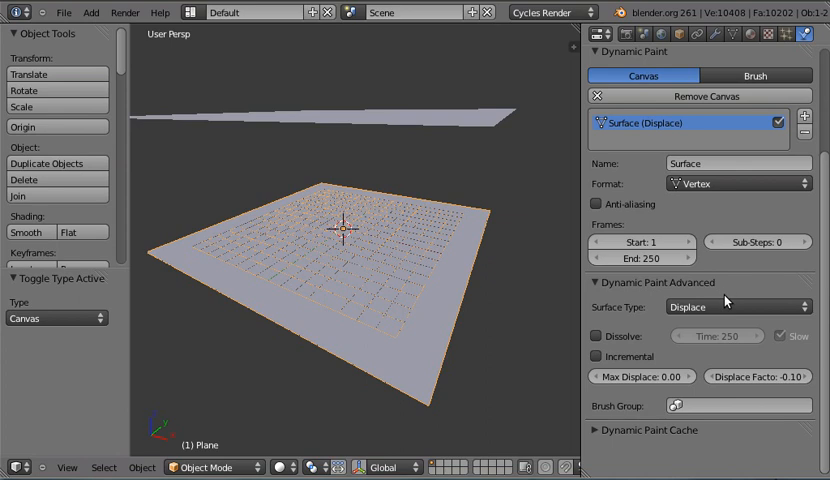
mouse_move(726, 297)
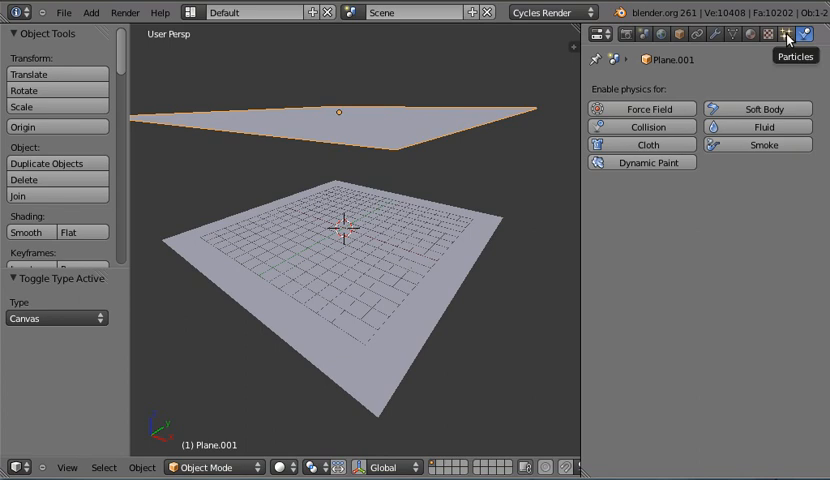
Add a default 1000-particle emitter system to the upper plane and review its settings
left_click(788, 33)
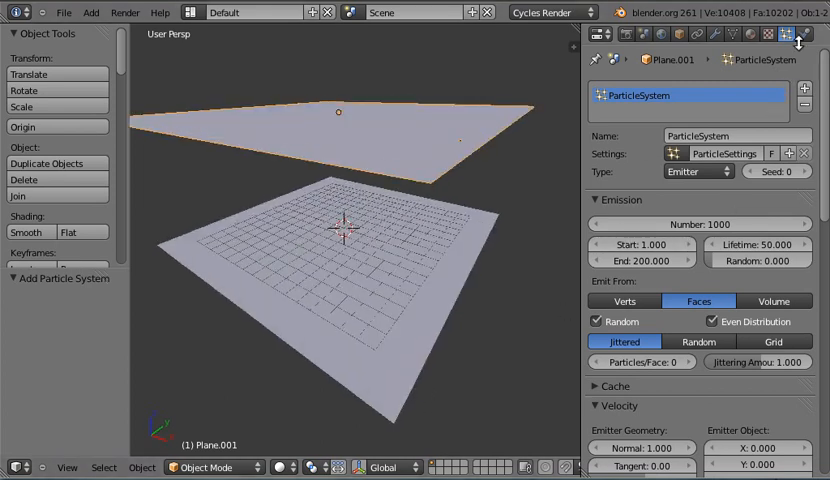
scroll("down", 3)
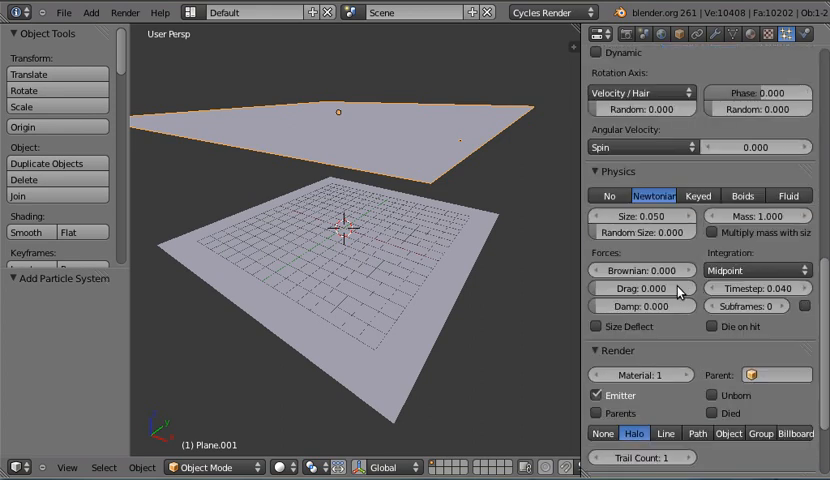
scroll("up", 3)
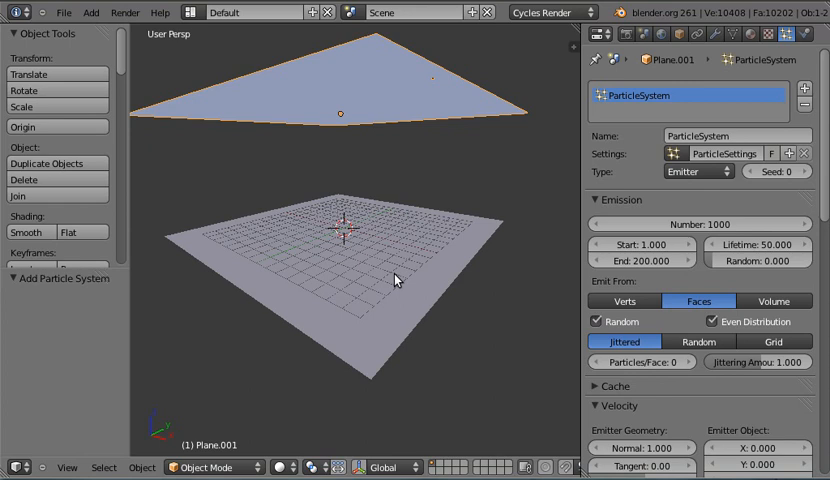
mouse_move(322, 107)
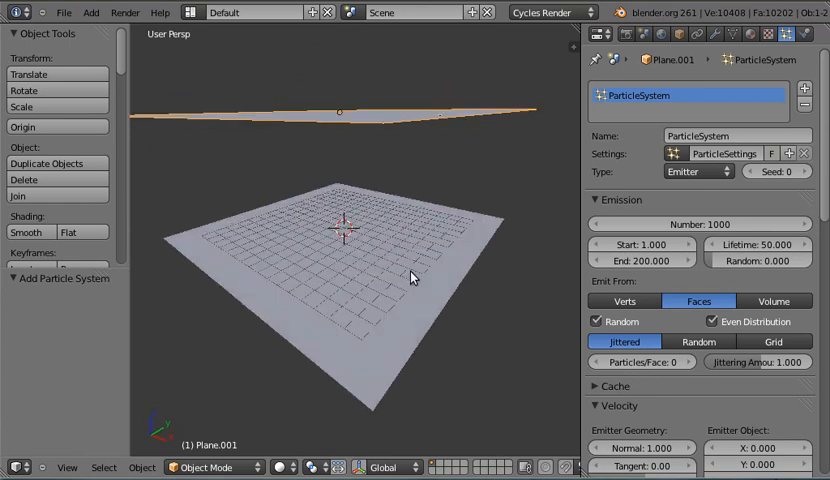
mouse_move(450, 280)
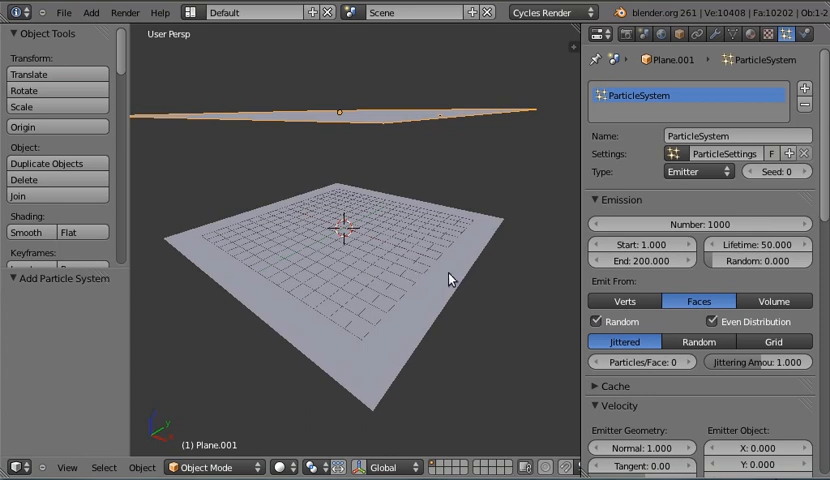
mouse_move(411, 259)
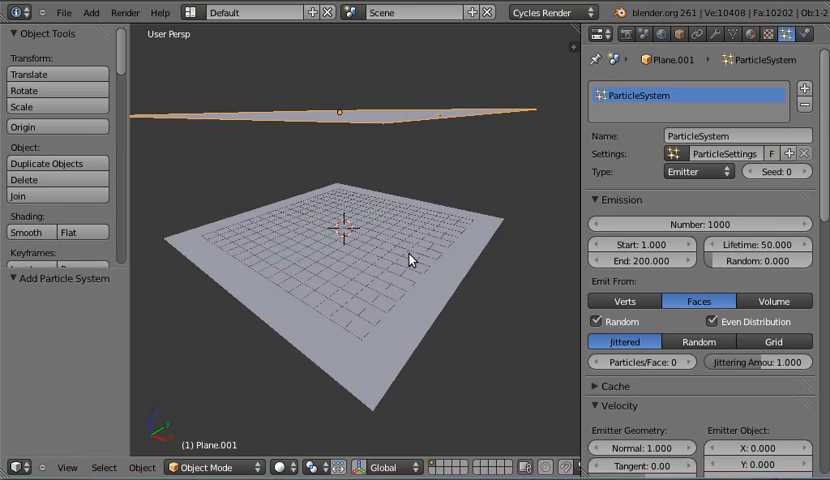
mouse_move(350, 205)
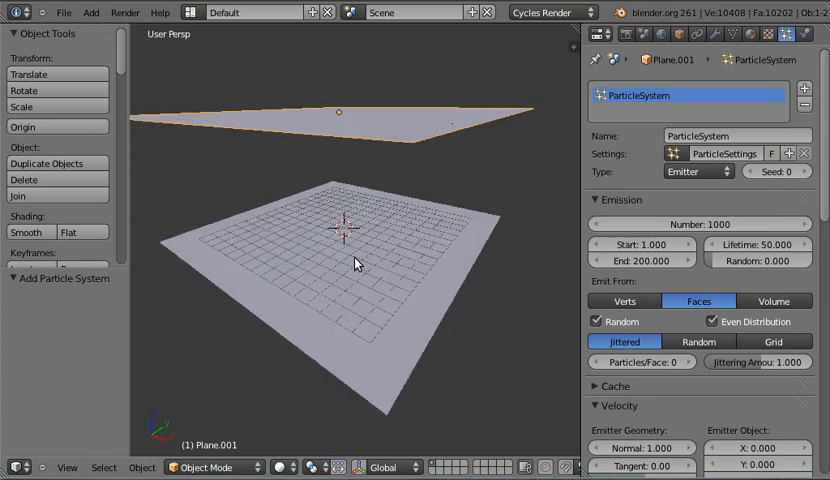
mouse_move(380, 277)
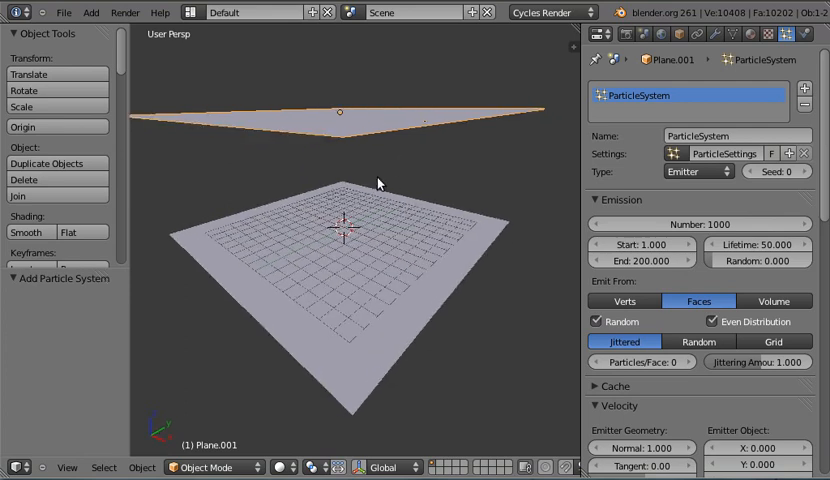
mouse_move(397, 218)
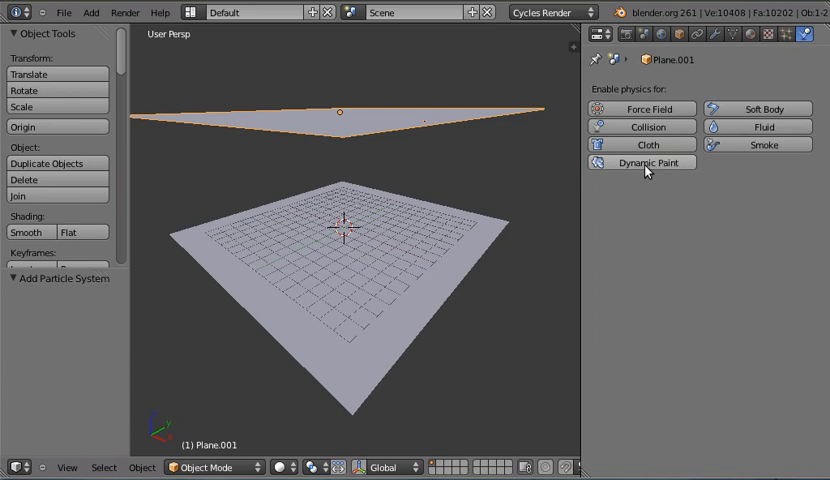
Make the upper plane a Dynamic Paint brush sourced from its ParticleSystem
left_click(641, 162)
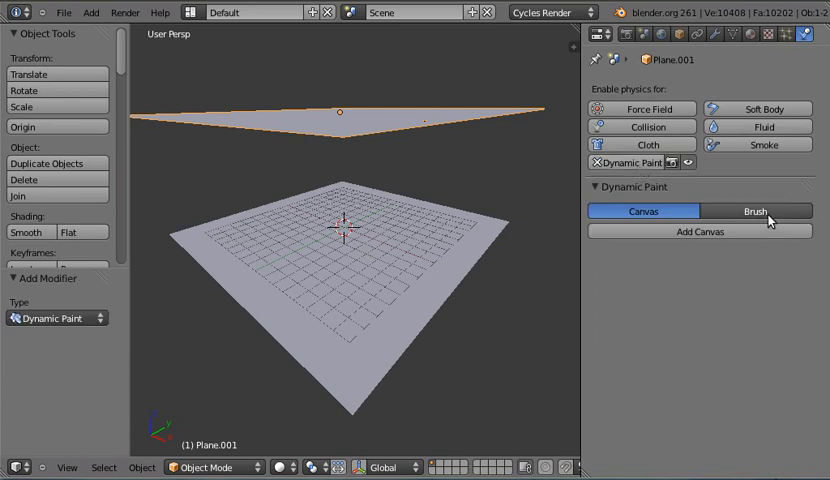
left_click(755, 211)
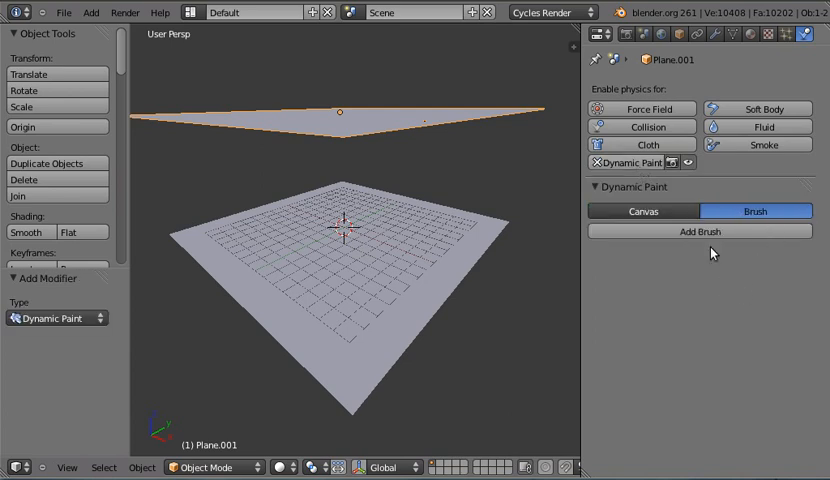
left_click(700, 231)
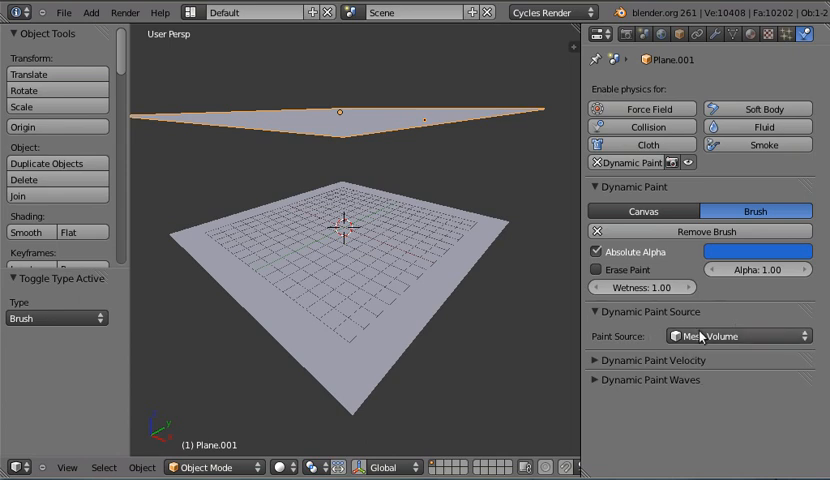
left_click(740, 335)
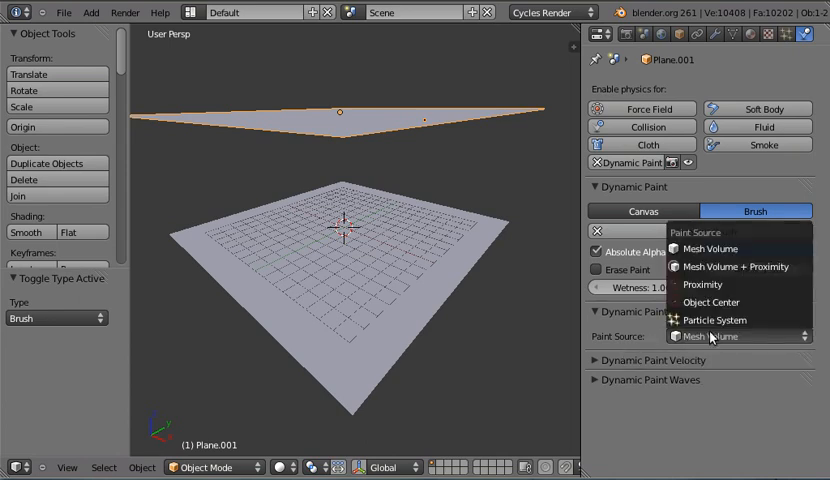
left_click(714, 320)
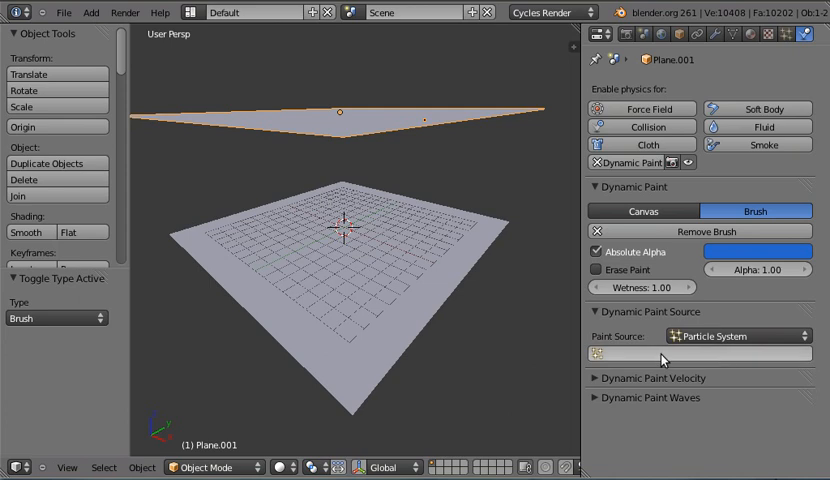
left_click(700, 354)
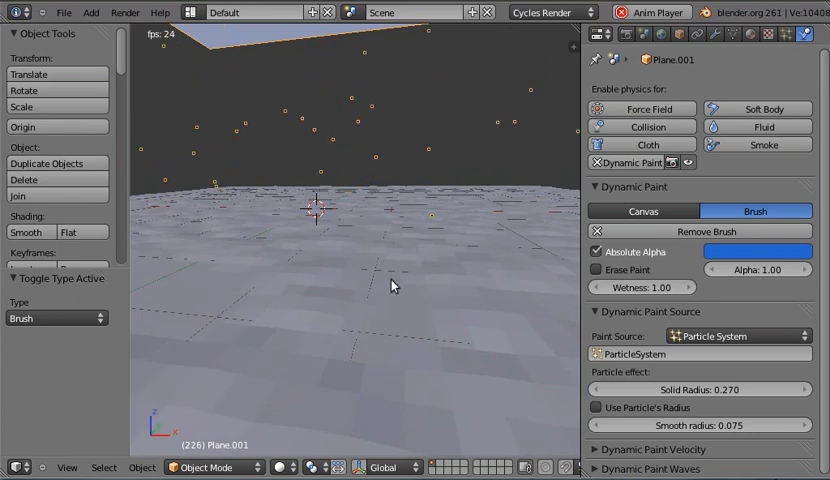
Select the ground plane and set its shading to Smooth while snowfall plays
left_click(642, 211)
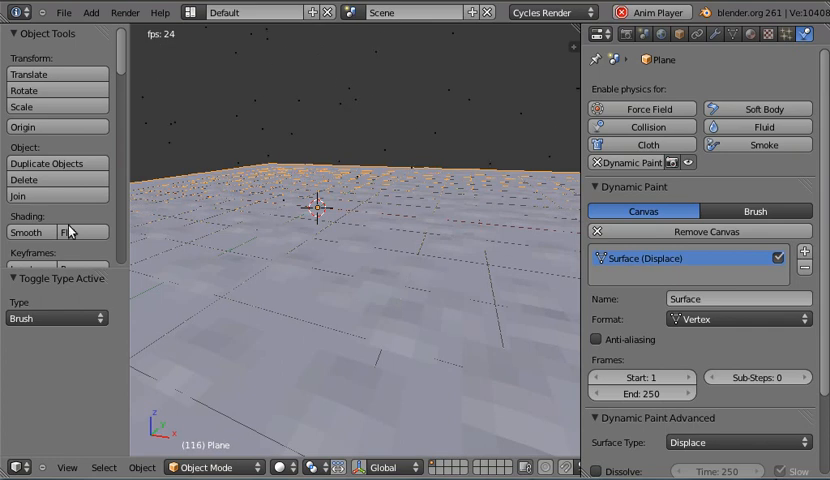
left_click(27, 232)
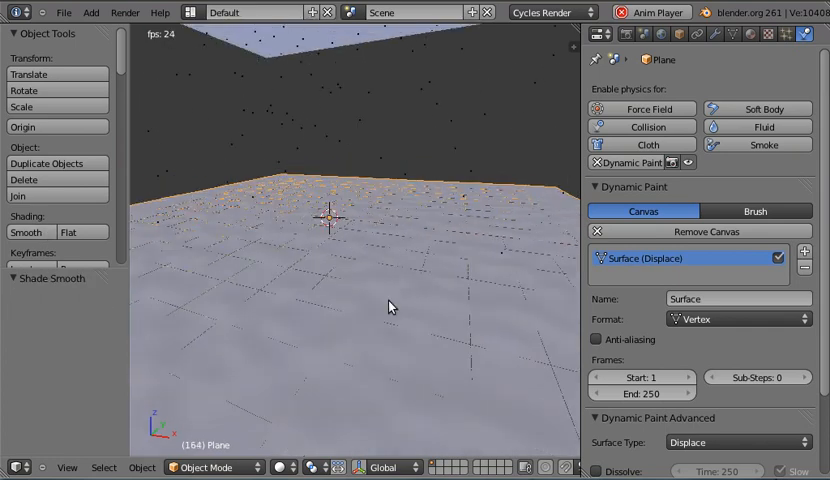